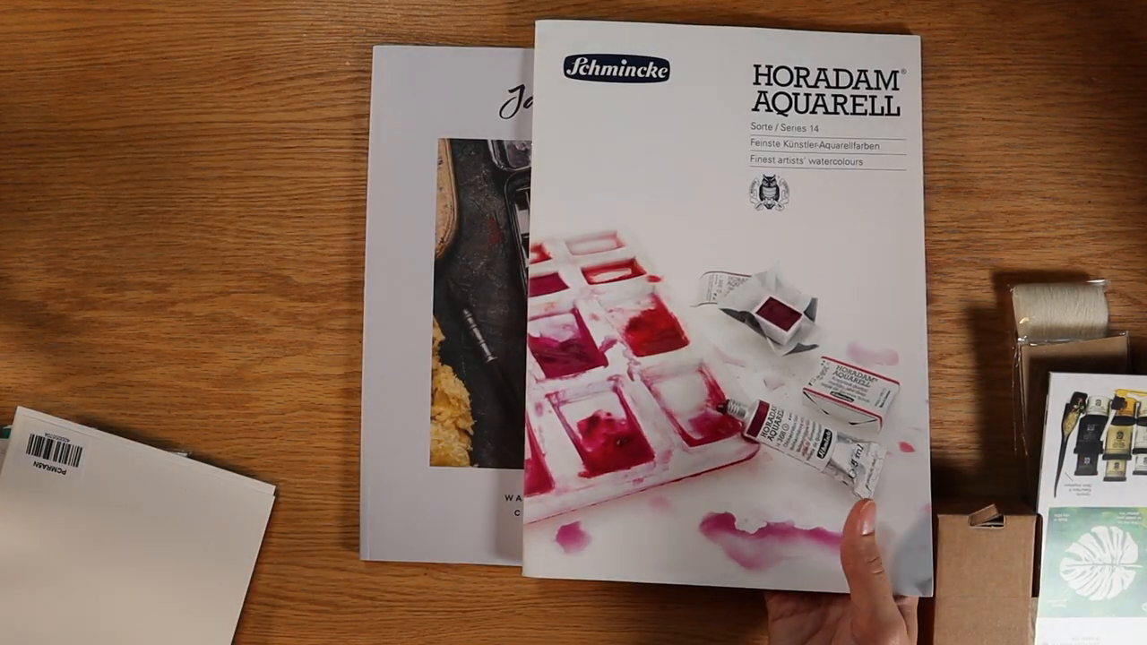
{"action": "left_click", "coordinate": [860, 538]}
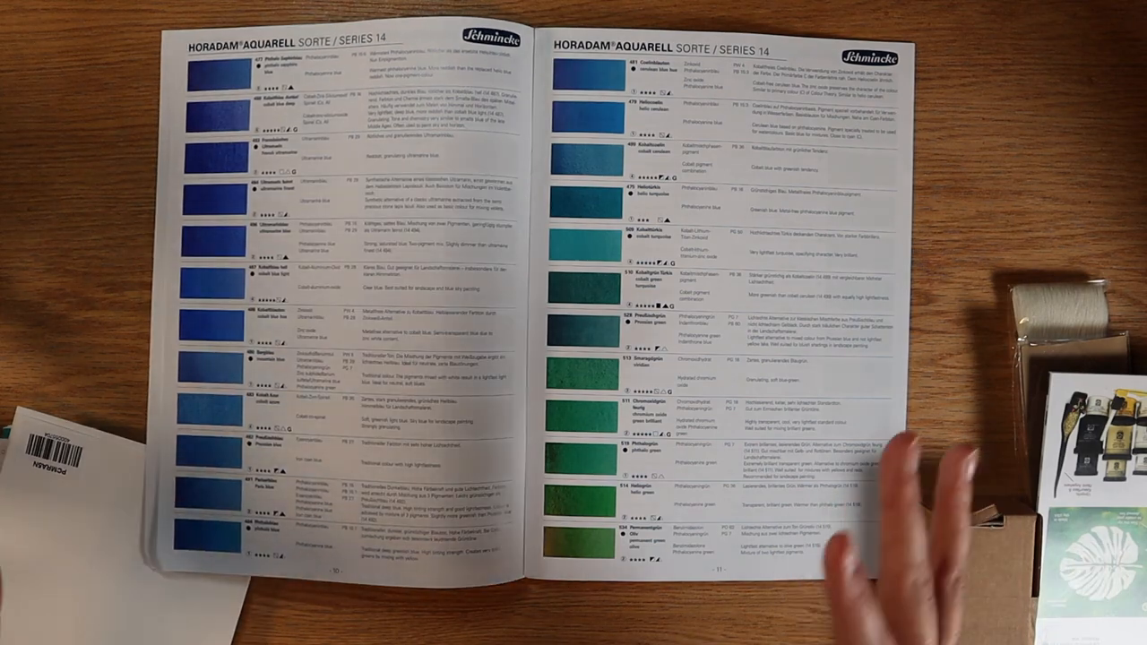